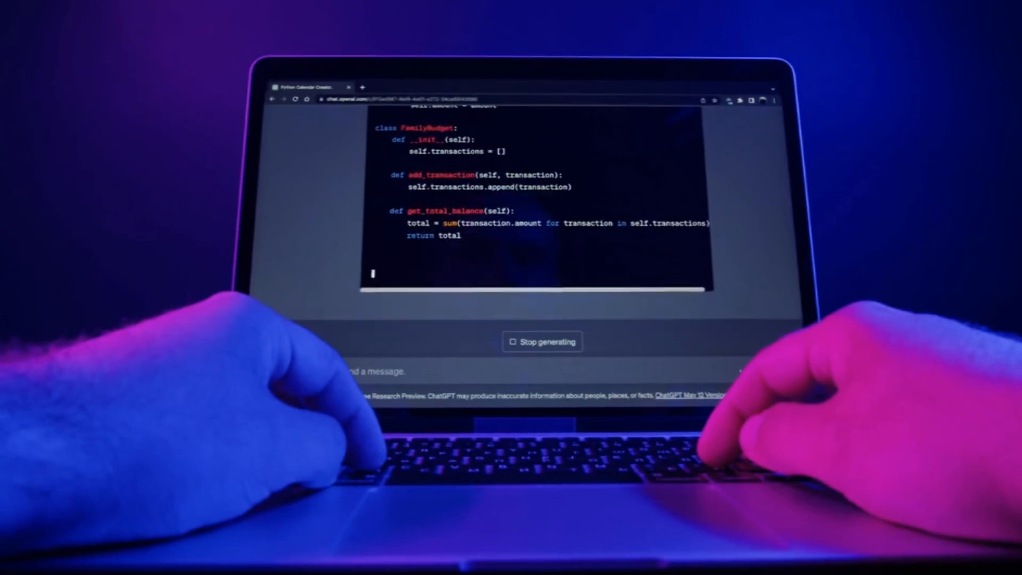
{"action": "scroll", "scroll_direction": "down", "scroll_amount": 3}
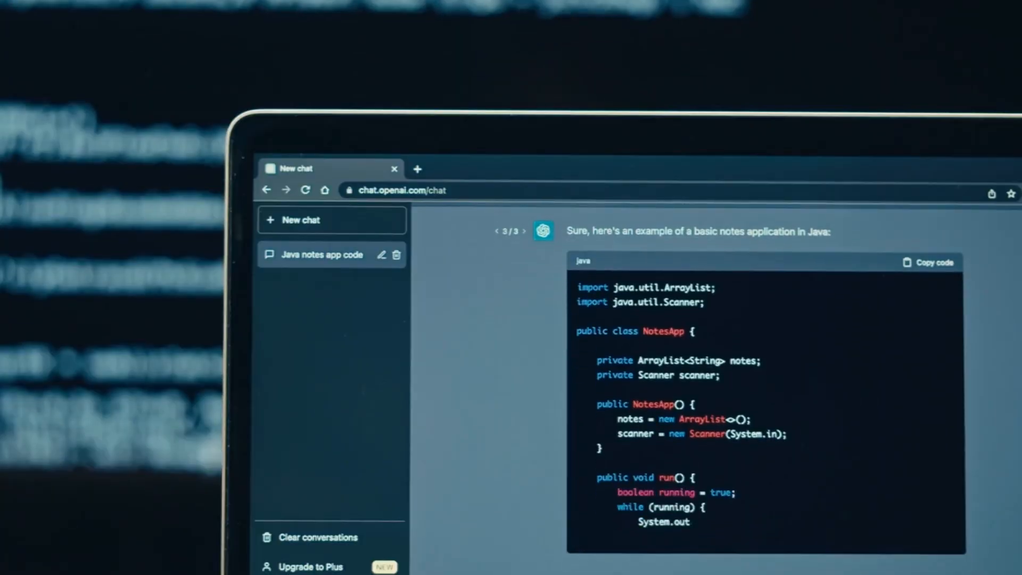
{"action": "scroll", "scroll_direction": "down", "scroll_amount": 3}
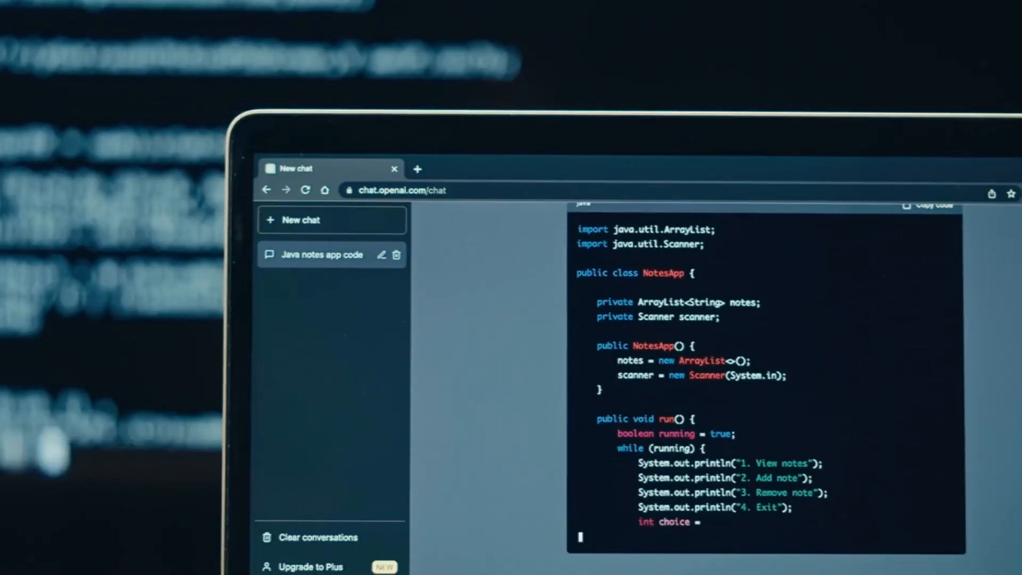